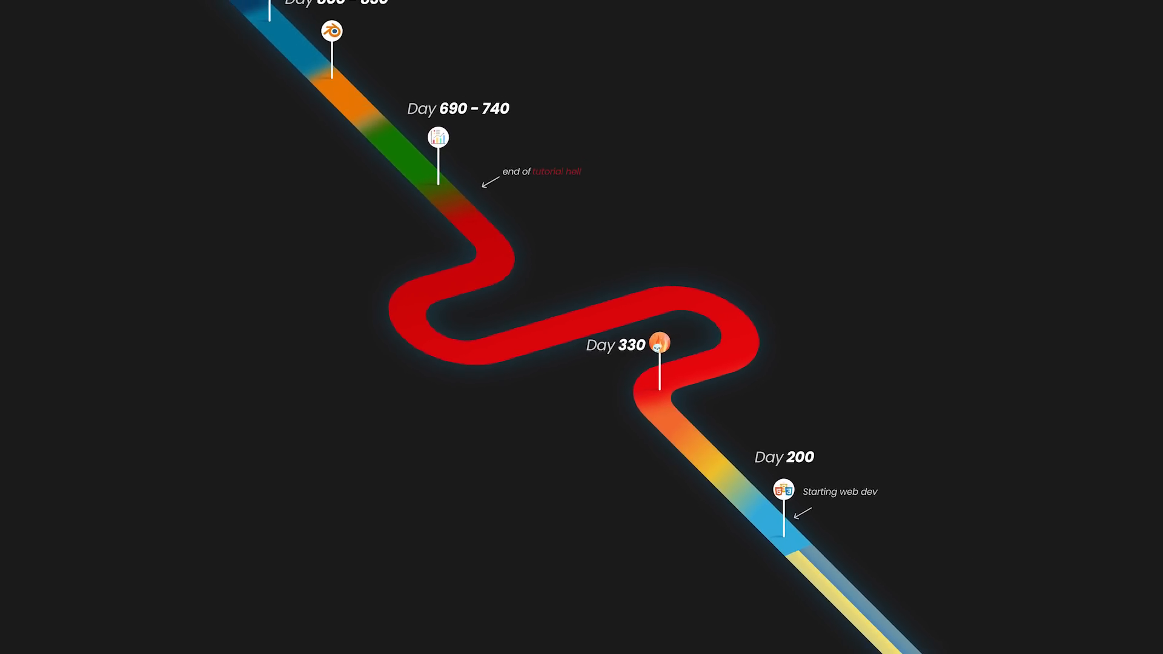
- View the 'Cant figure out this webscrapper' post, then the pinned porfolio repository via porfolio.co
scroll(down, 3)
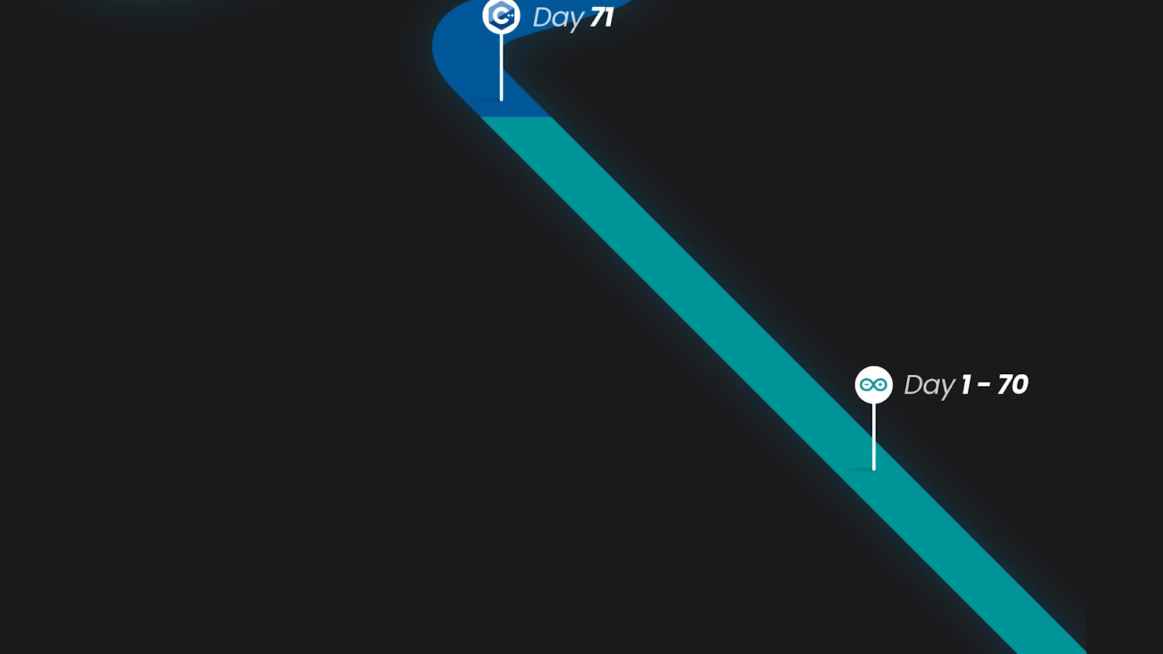
scroll(down, 3)
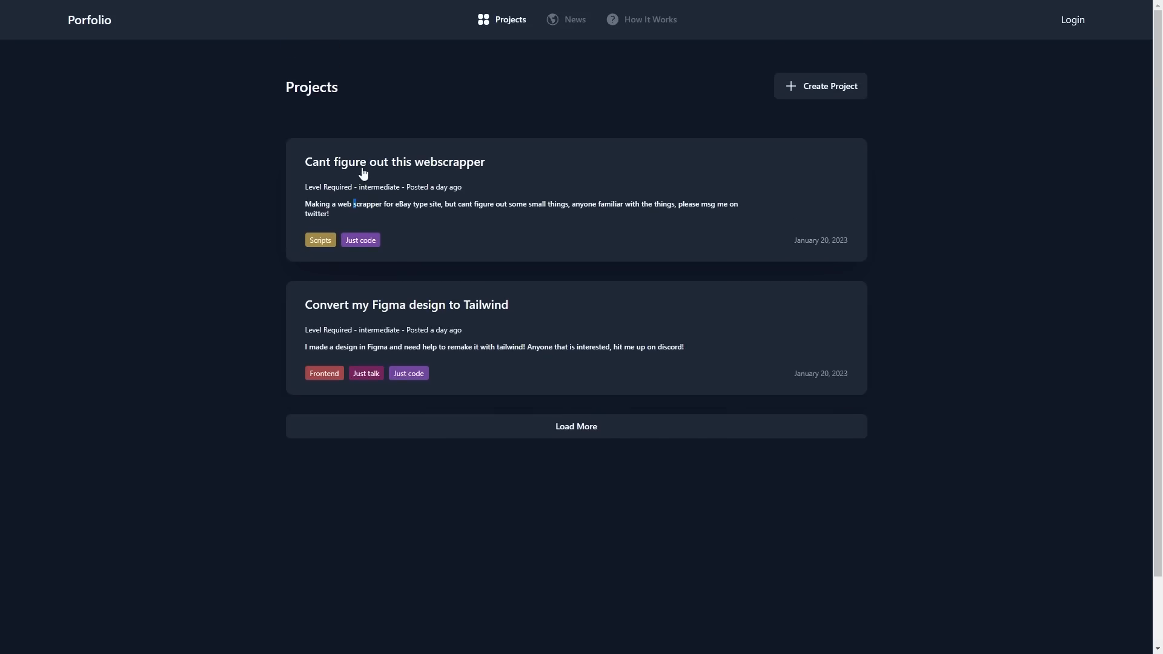
click(395, 161)
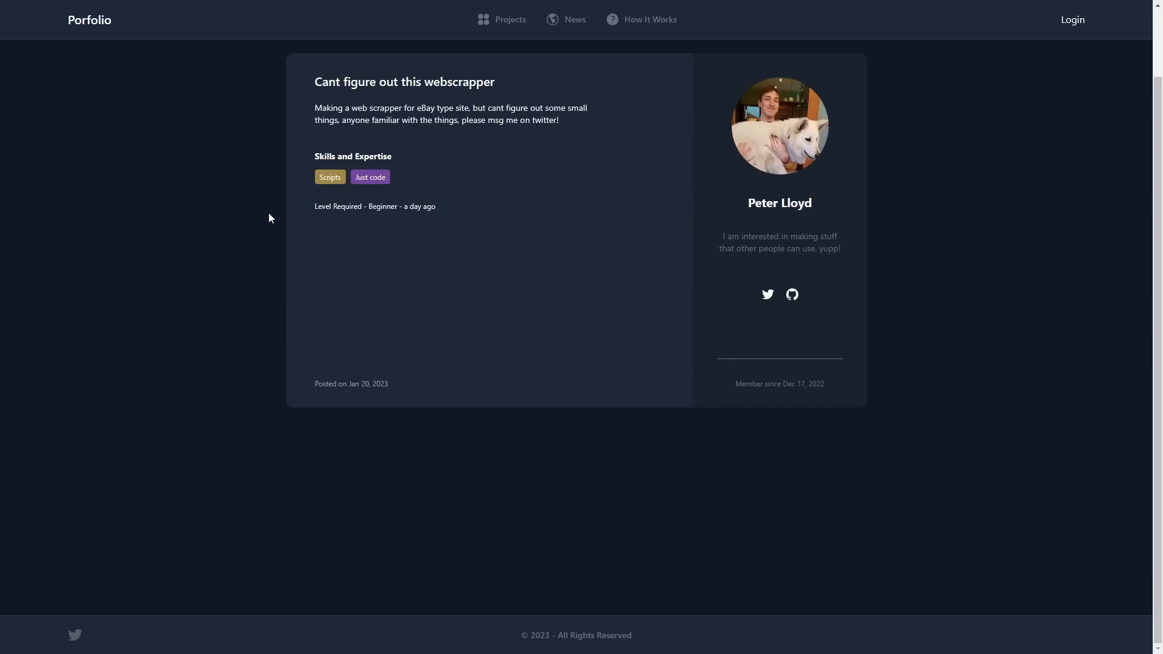
text(porfolio.co)
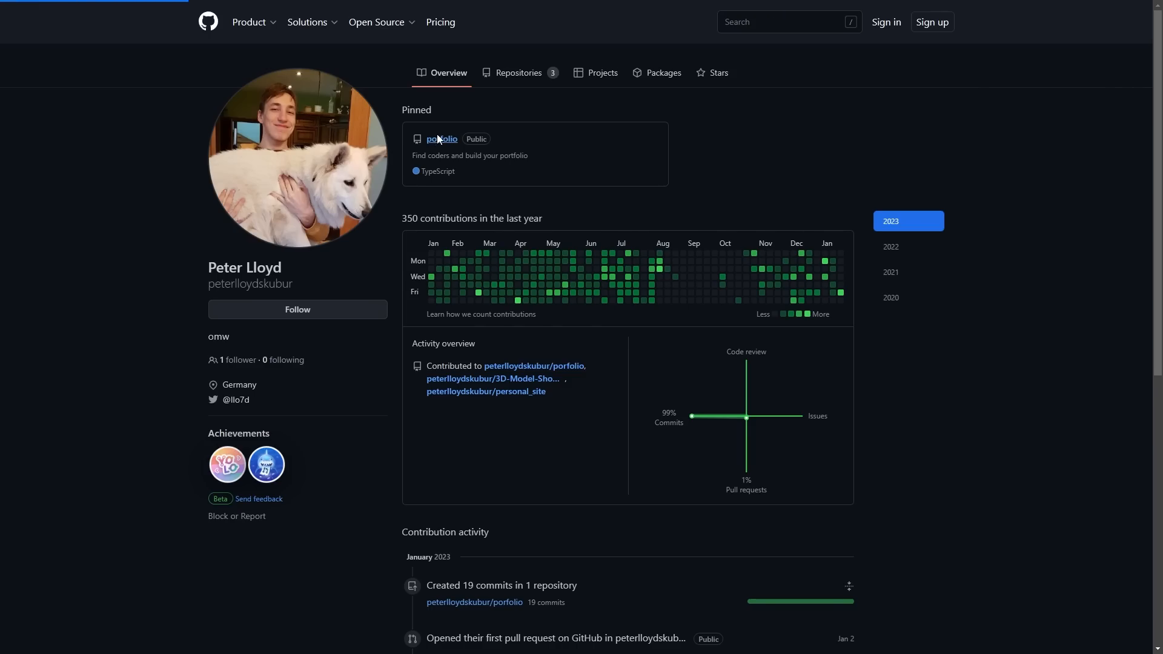
click(441, 138)
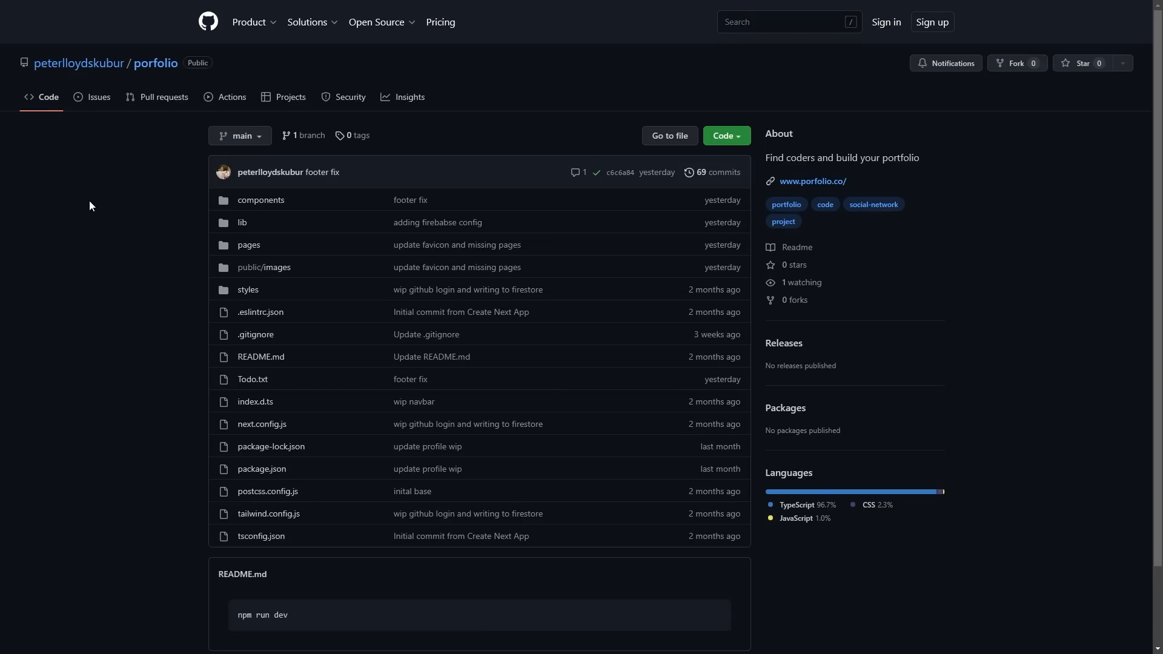